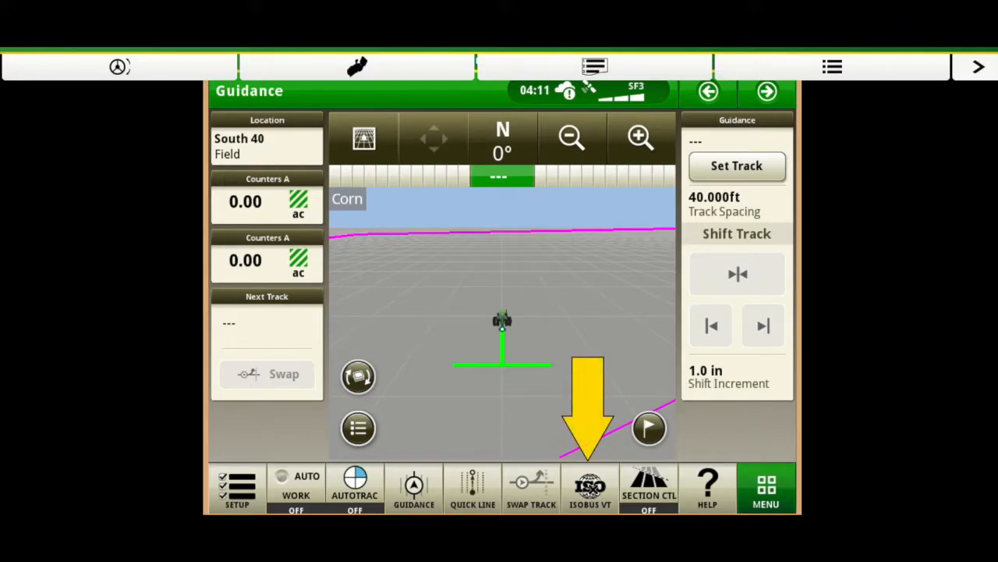
# - In the ISOBUS VT Control Selection, set SCV1 control type to Implement Steering, leaving SCV3 Off
pyautogui.click(589, 487)
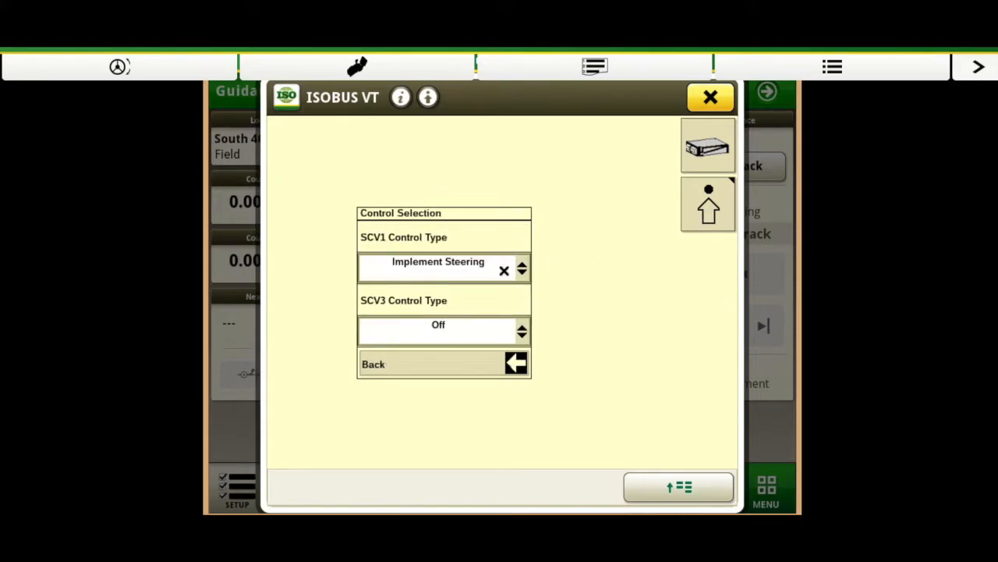
pyautogui.click(521, 268)
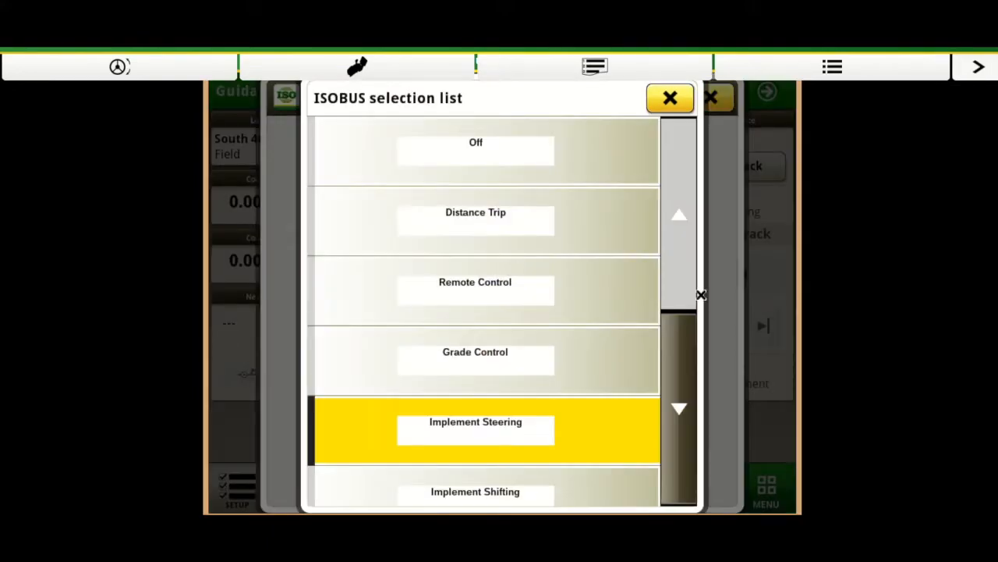
pyautogui.scroll(-3)
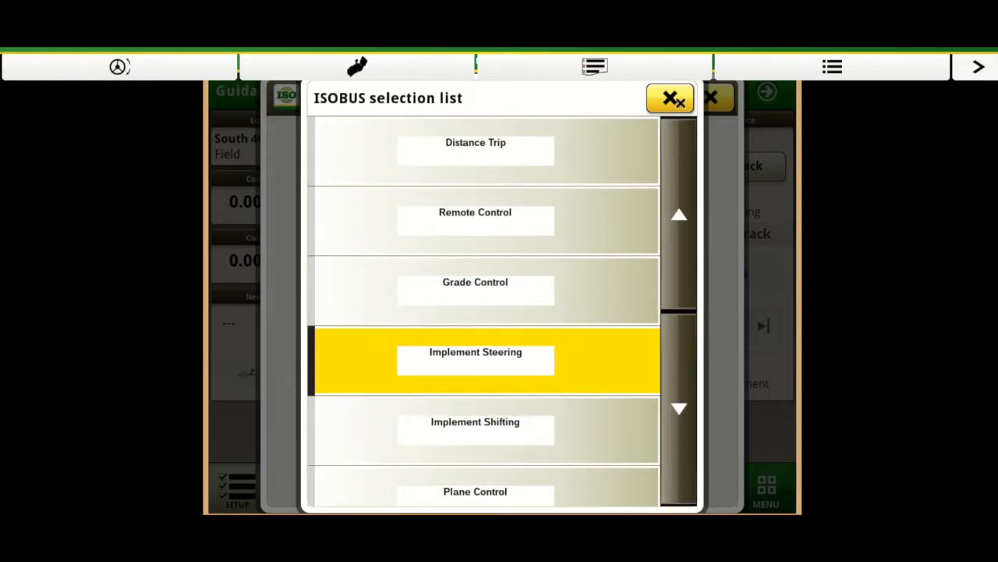
pyautogui.click(475, 358)
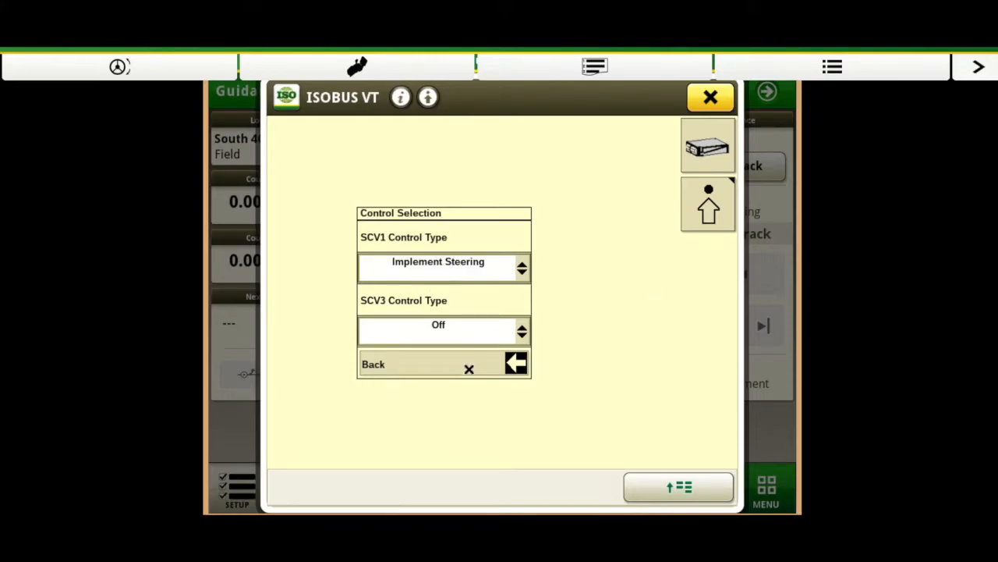
# - Return to the setup menu and bring up Implement Steer Setup showing Shared Signal Enabled
pyautogui.click(443, 363)
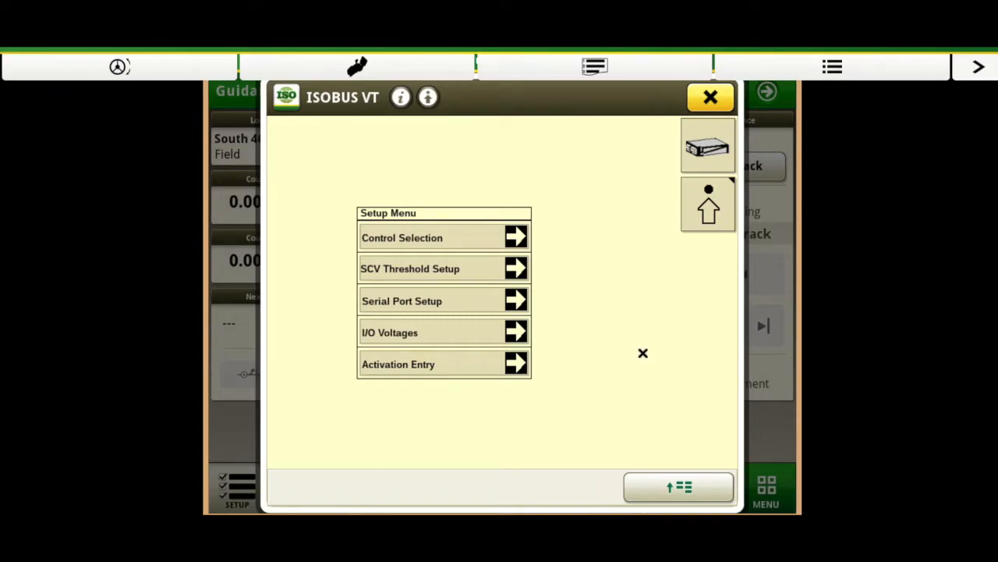
pyautogui.moveTo(593, 278)
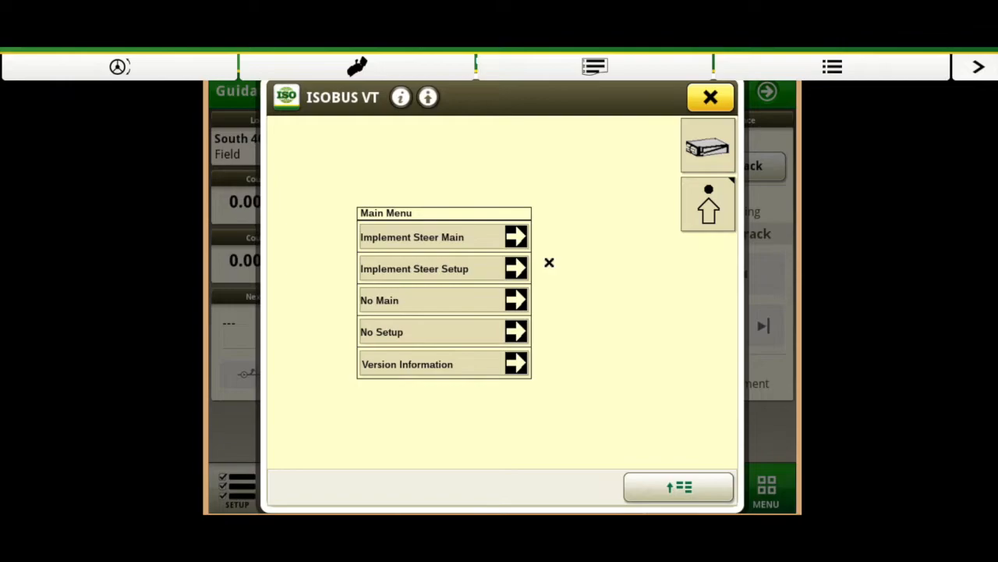
pyautogui.click(443, 268)
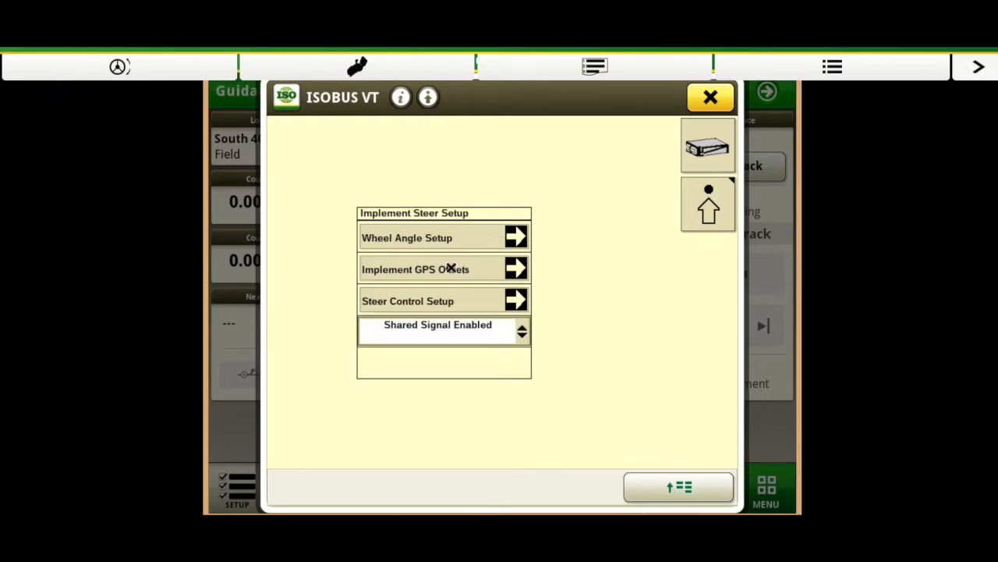
pyautogui.moveTo(554, 249)
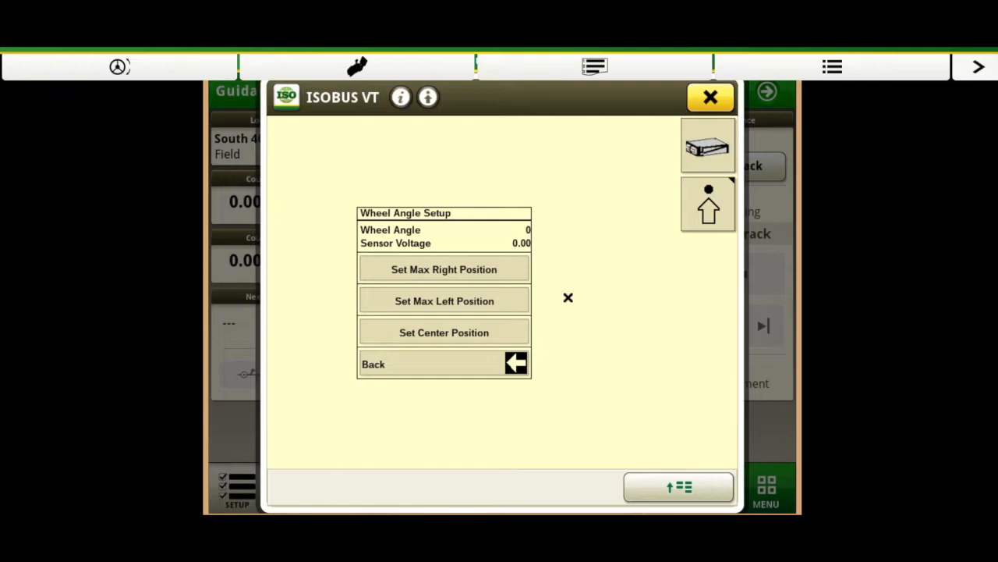
pyautogui.moveTo(652, 370)
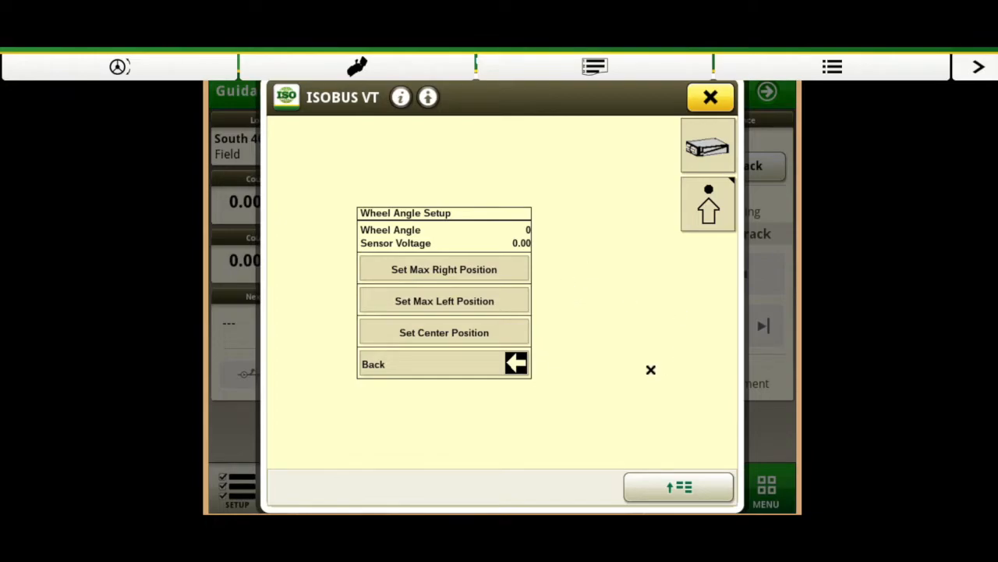
pyautogui.moveTo(597, 347)
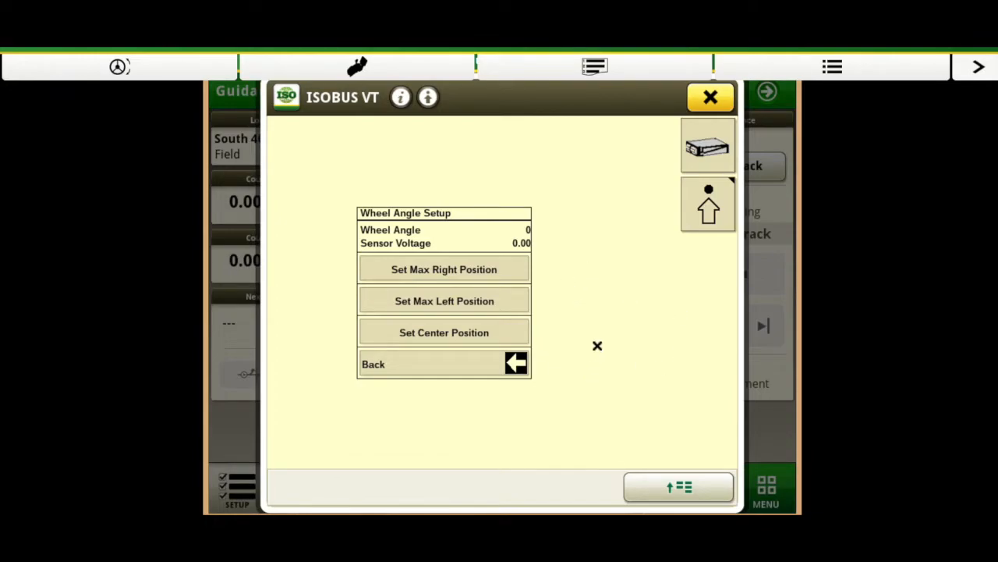
pyautogui.moveTo(627, 303)
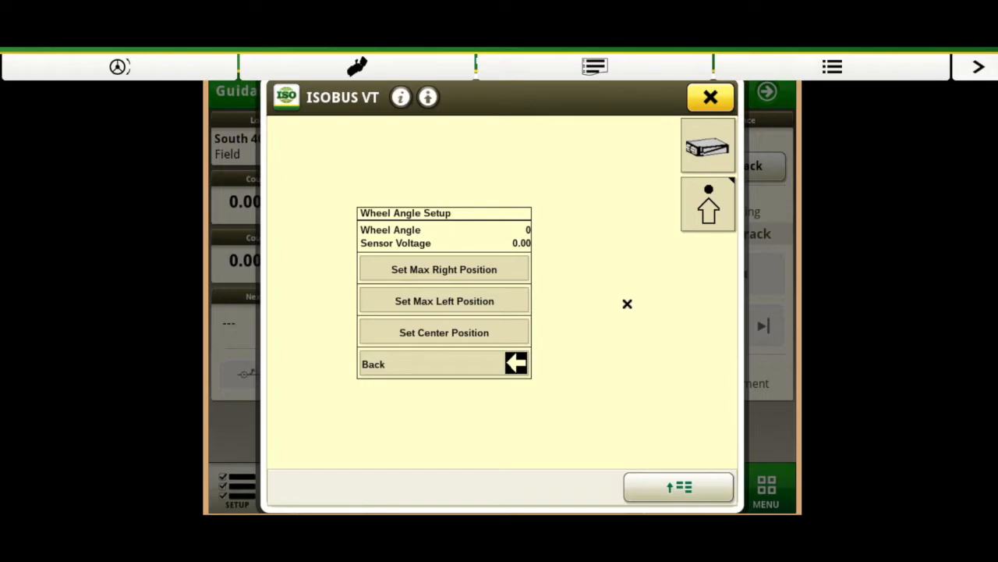
pyautogui.moveTo(450, 269)
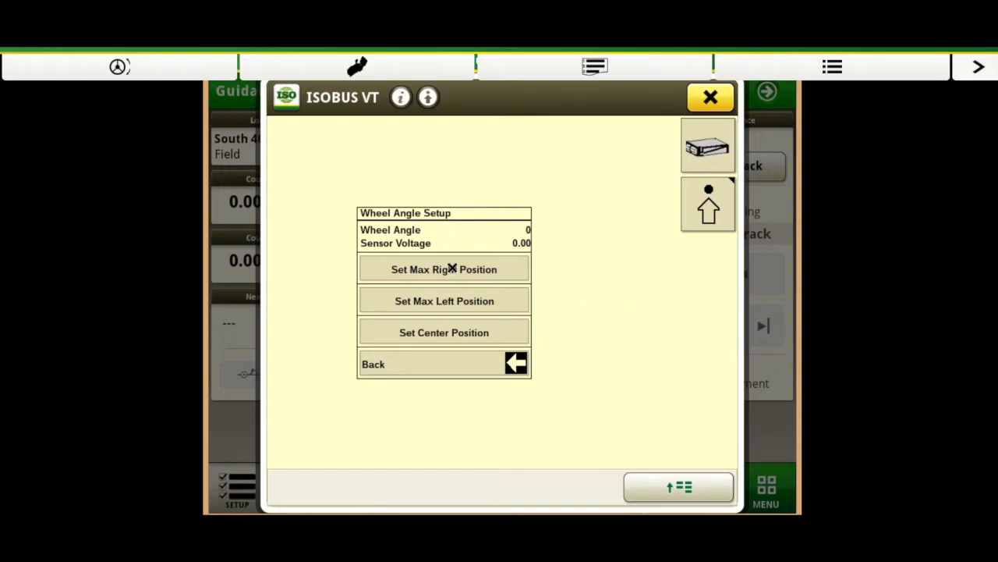
# - In Wheel Angle Setup, record the maximum right and maximum left wheel positions
pyautogui.click(443, 268)
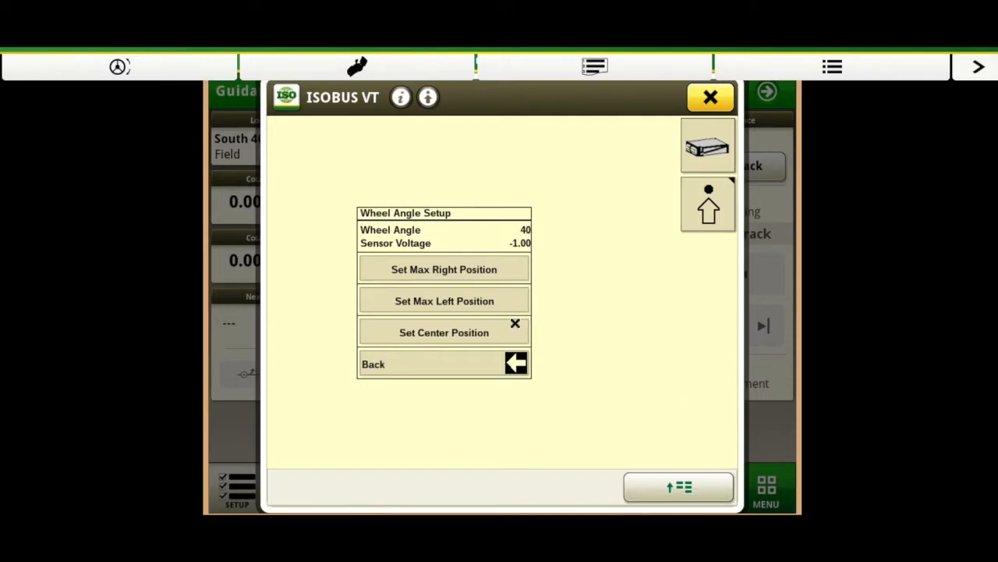
pyautogui.click(443, 299)
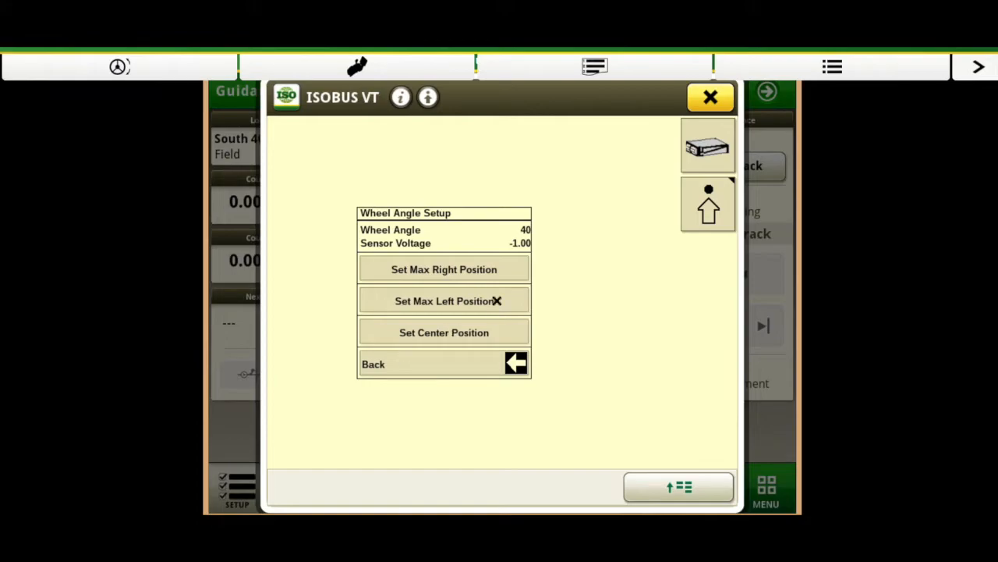
pyautogui.moveTo(495, 355)
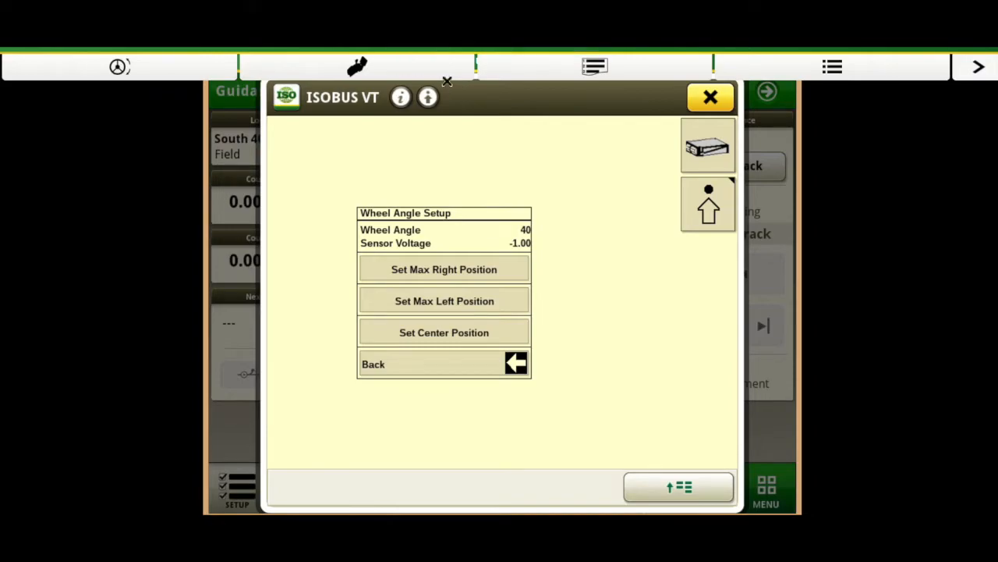
pyautogui.moveTo(662, 309)
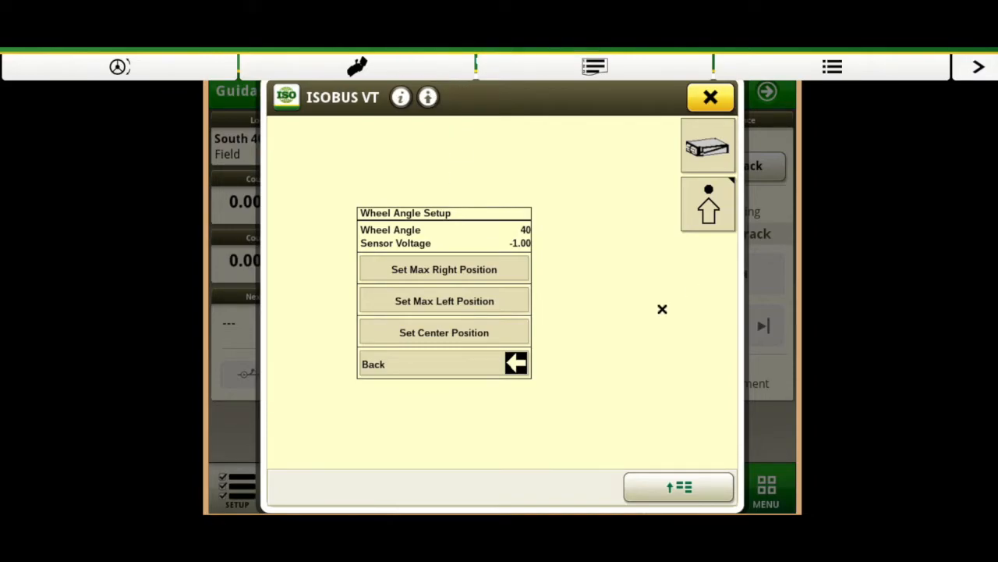
pyautogui.moveTo(515, 378)
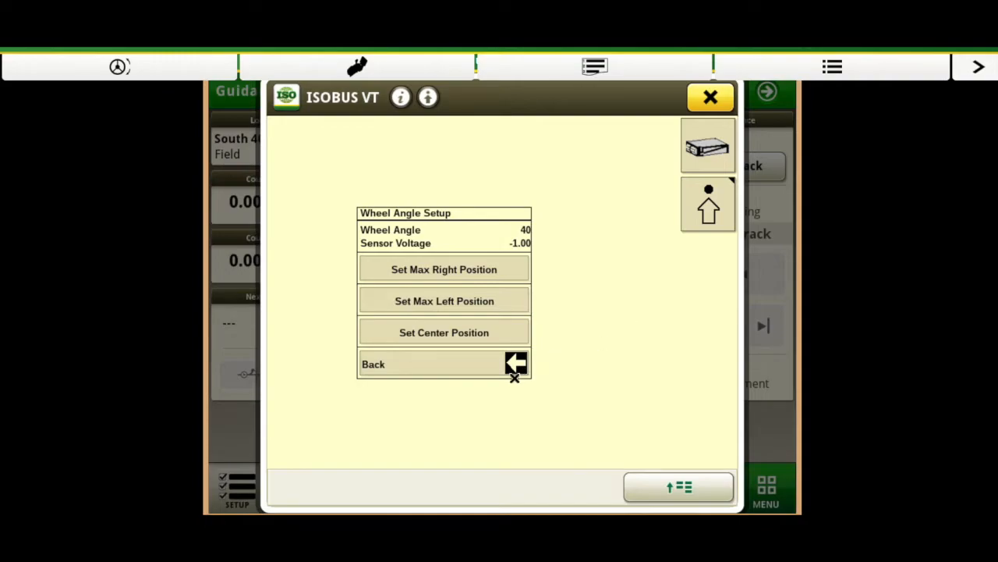
pyautogui.moveTo(465, 415)
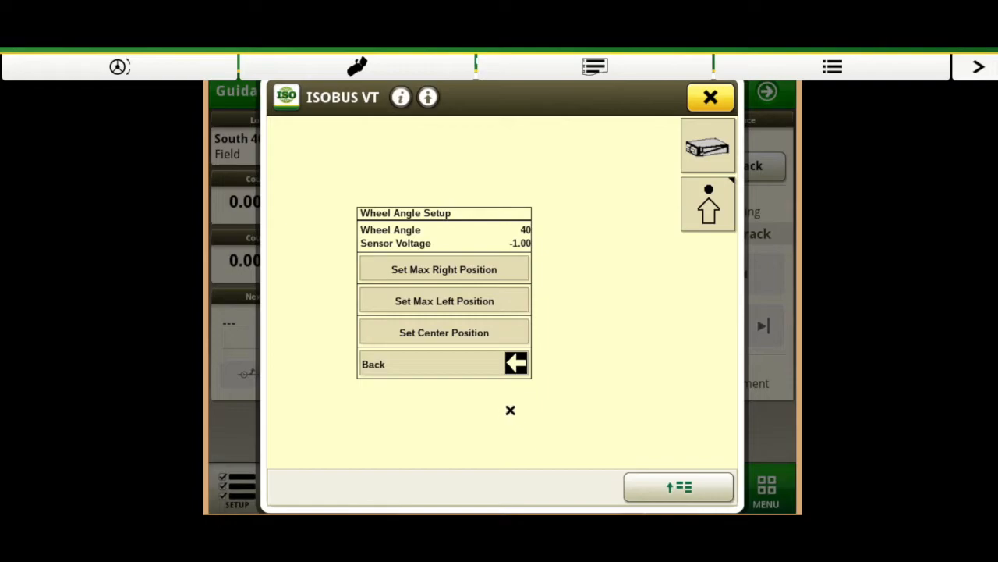
pyautogui.moveTo(508, 510)
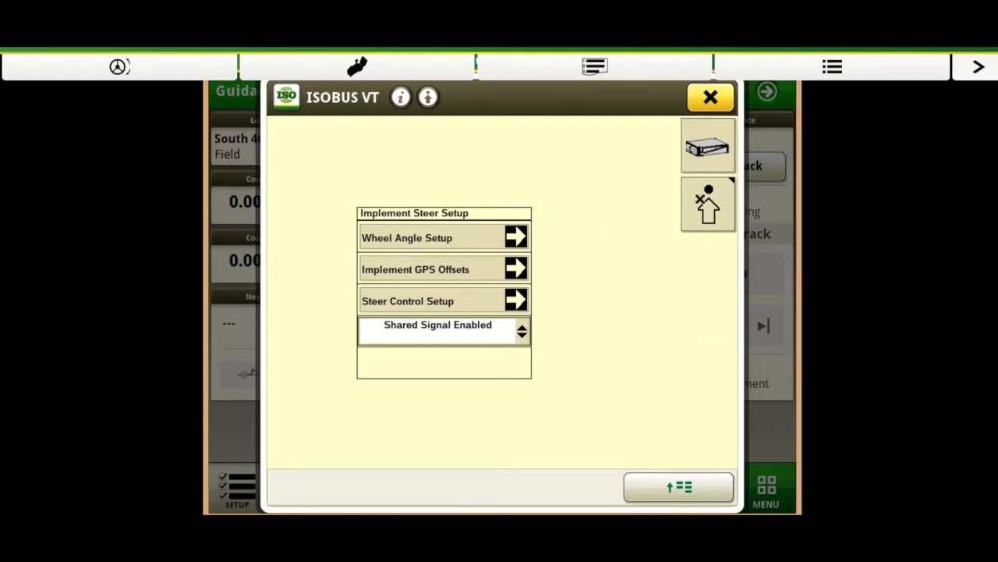
pyautogui.click(708, 204)
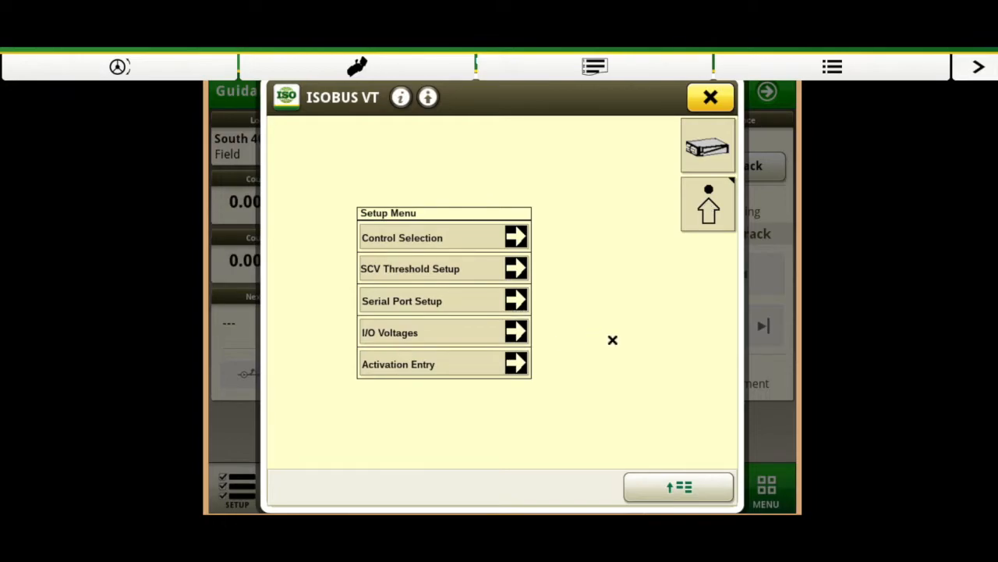
pyautogui.moveTo(477, 413)
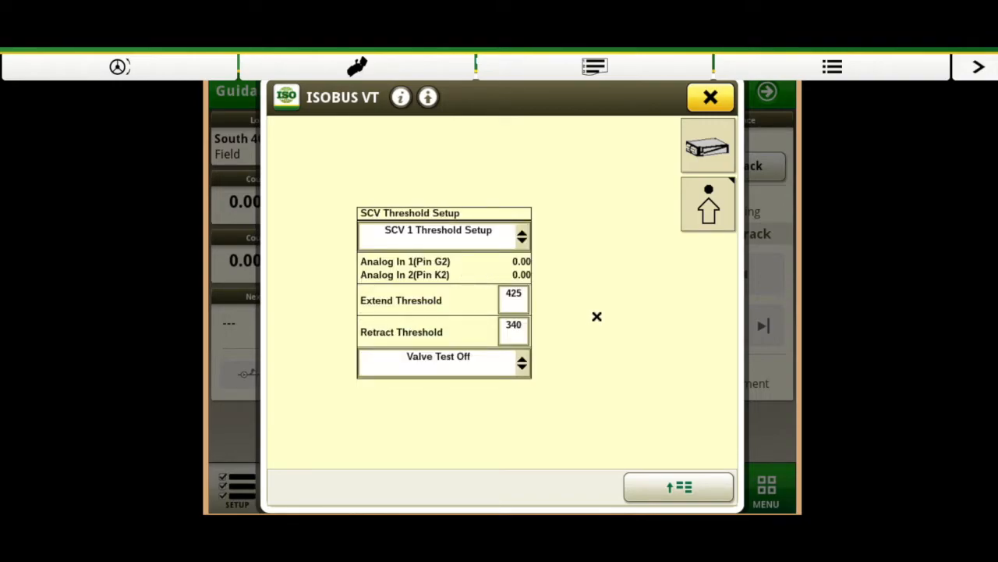
pyautogui.moveTo(580, 303)
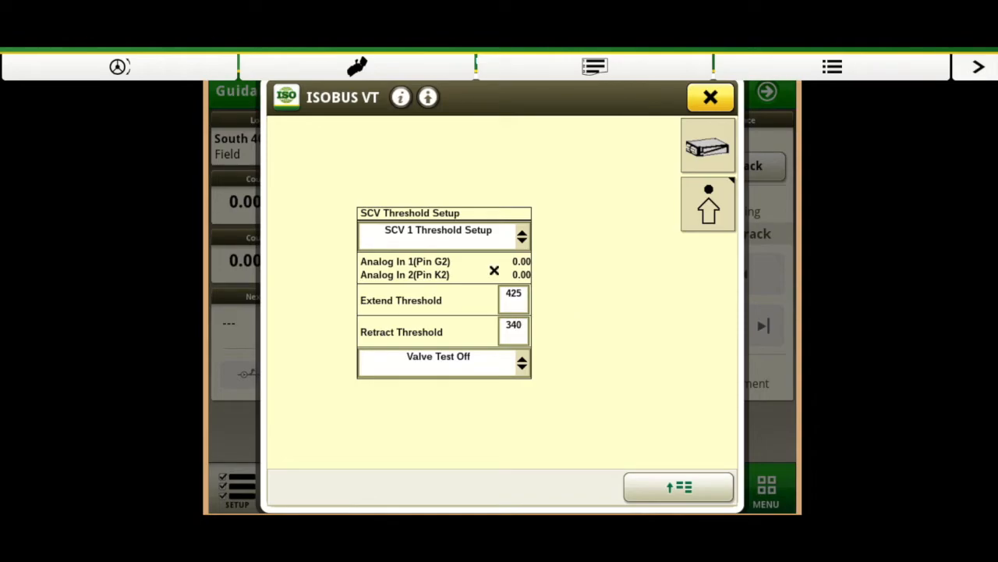
pyautogui.click(513, 331)
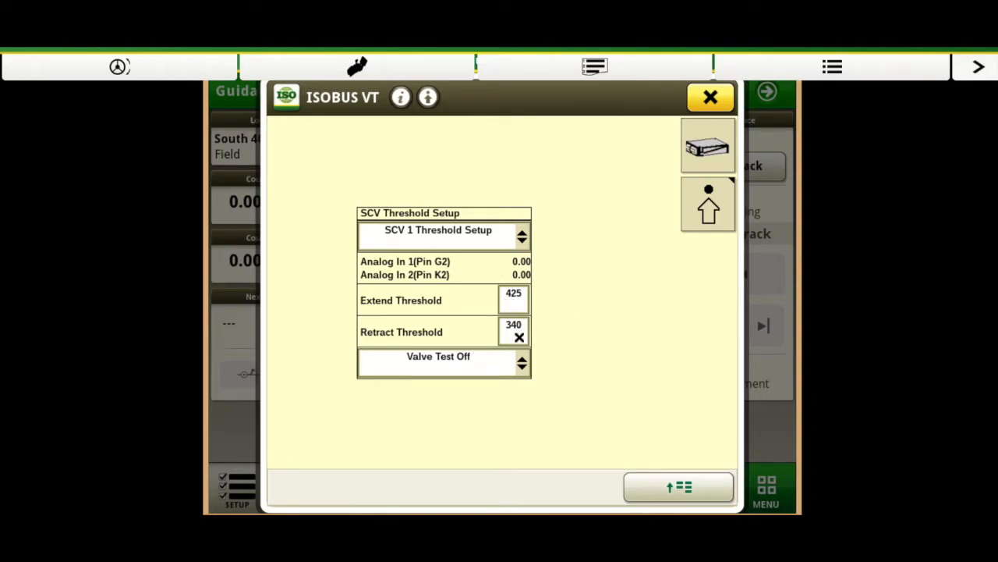
pyautogui.moveTo(541, 262)
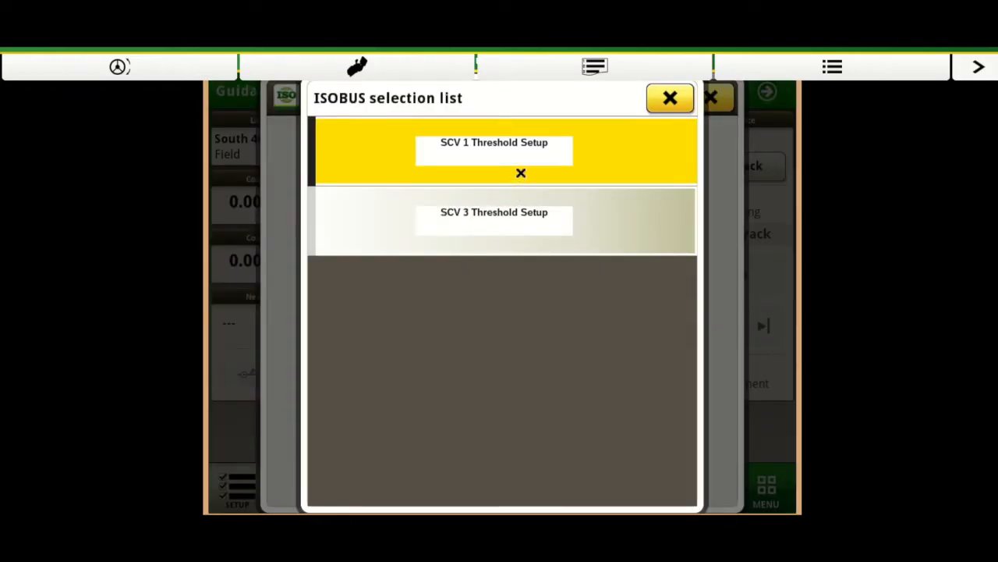
pyautogui.click(493, 150)
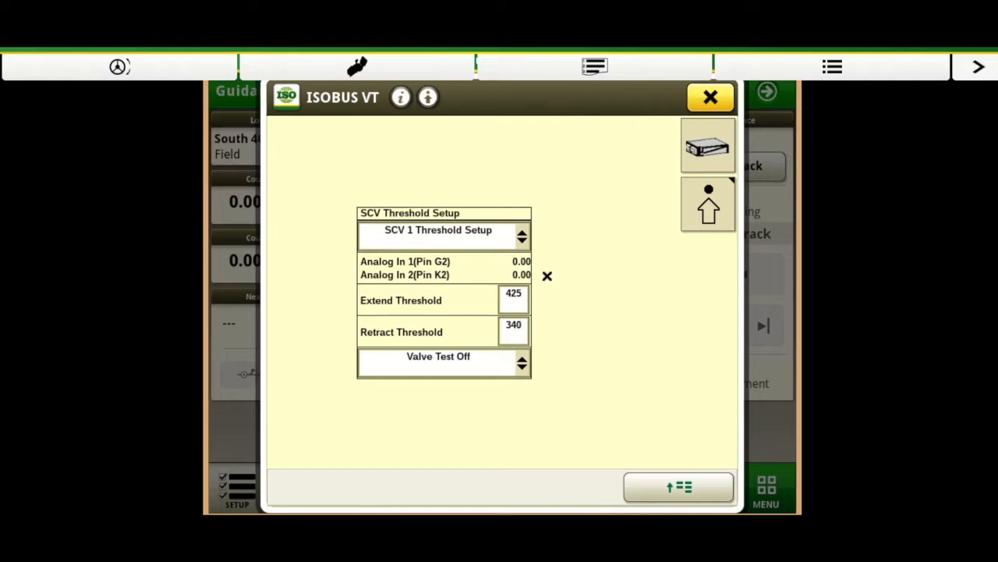
# - Choose a valve test mode and switch to the SCV 3 Threshold Setup page
pyautogui.click(438, 362)
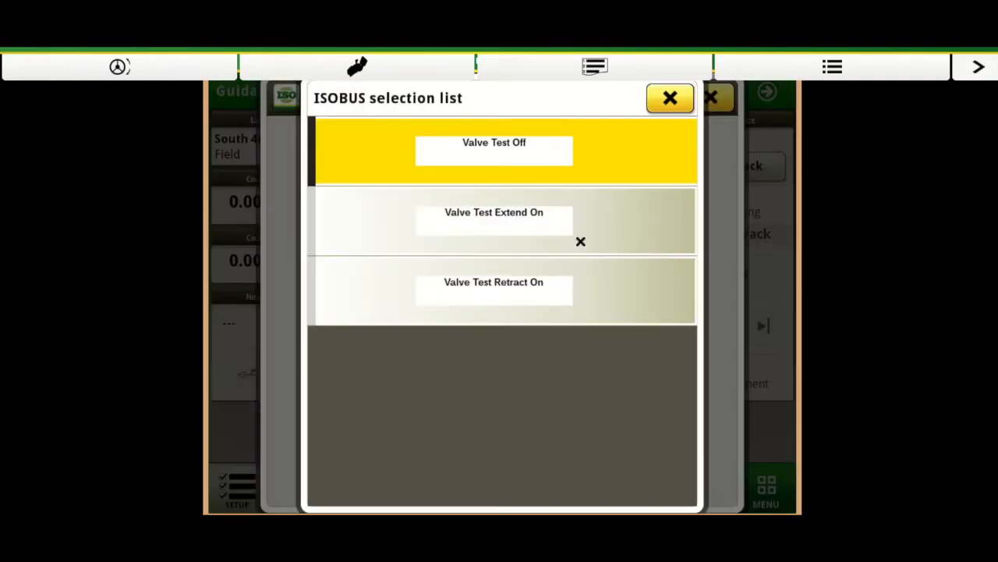
pyautogui.click(669, 97)
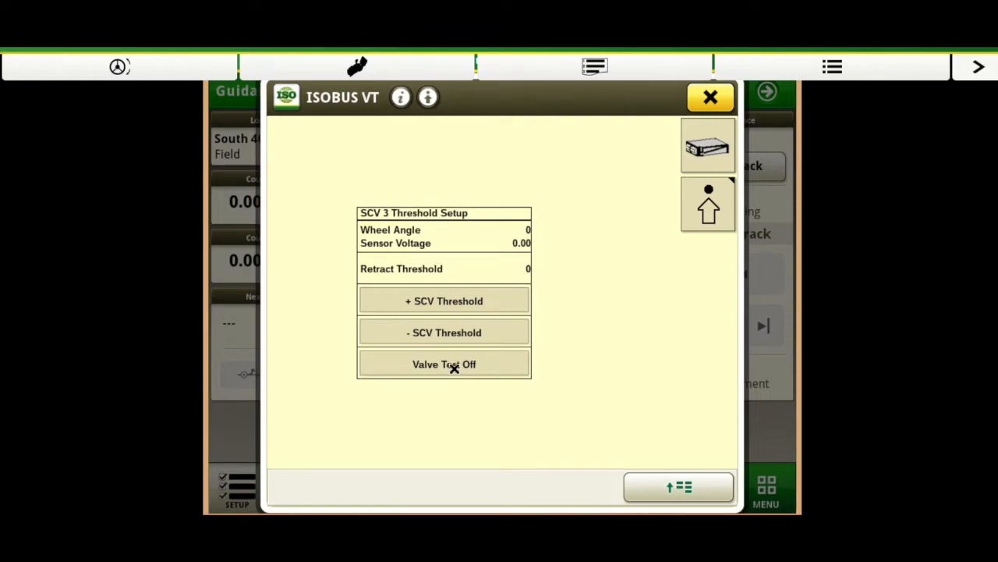
# - Set the SCV 1 valve test to Retract On, with thresholds 425 and 340
pyautogui.click(443, 364)
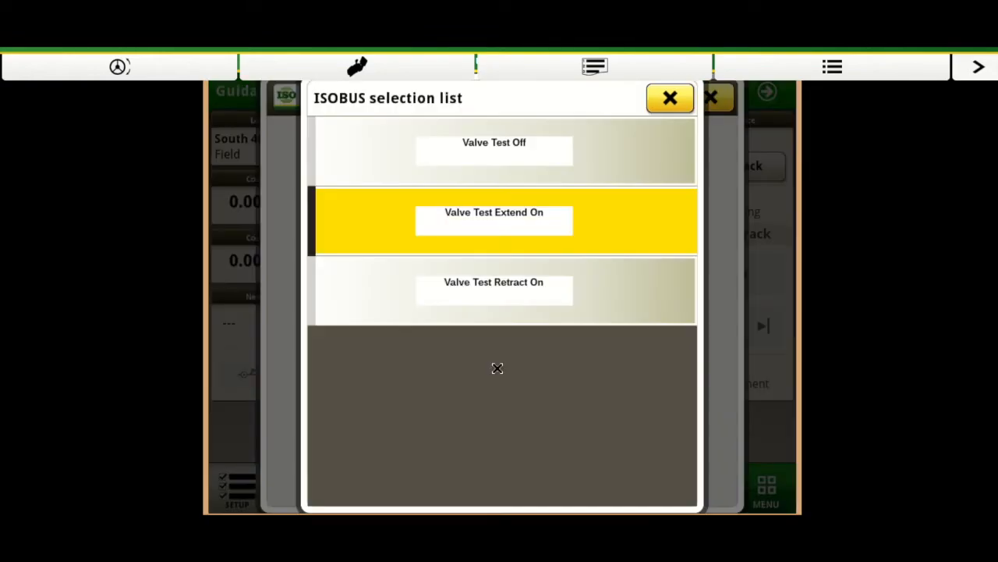
pyautogui.click(493, 288)
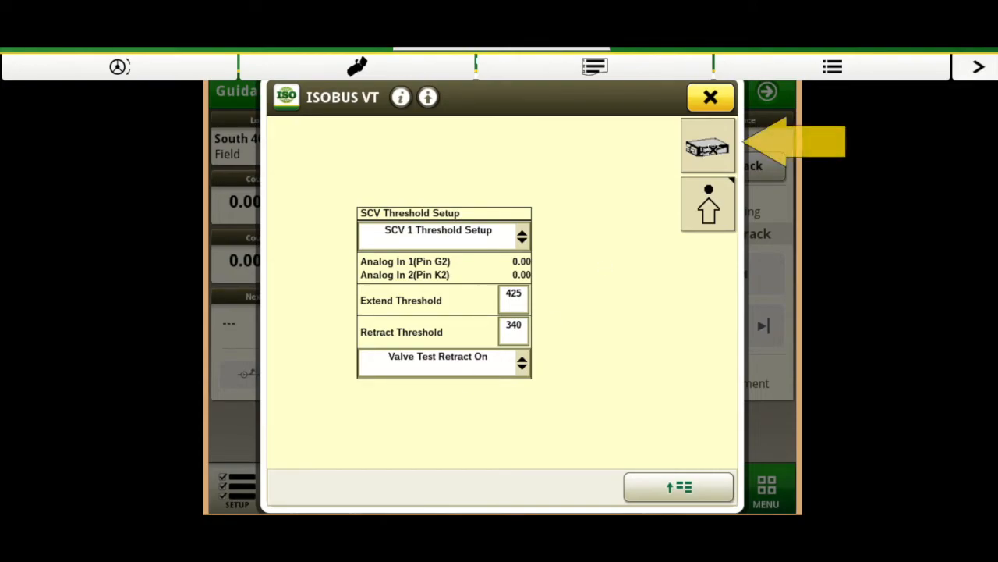
# - From the main menu, reopen Implement Steer Setup and reselect Shared Signal Enabled
pyautogui.click(707, 147)
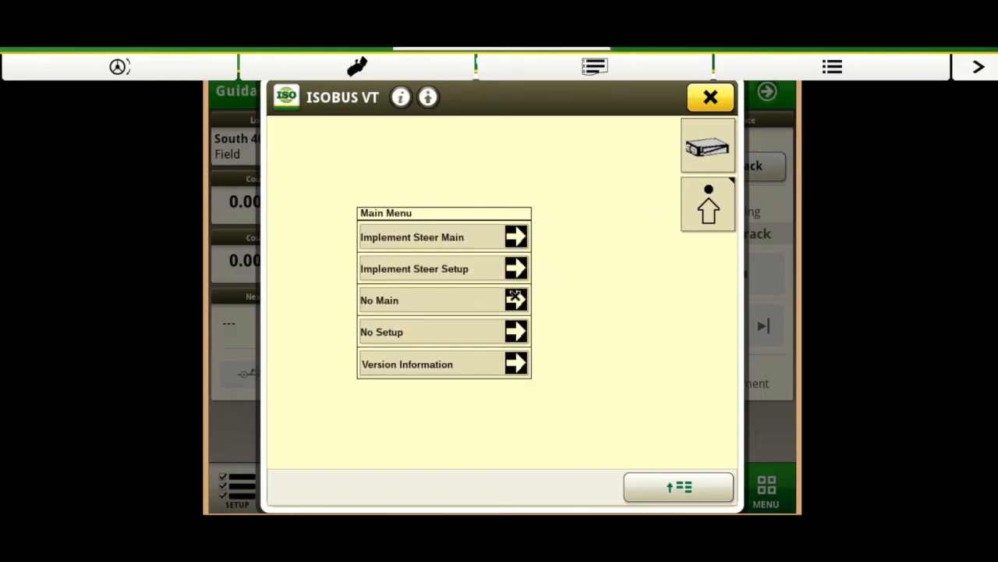
pyautogui.click(445, 268)
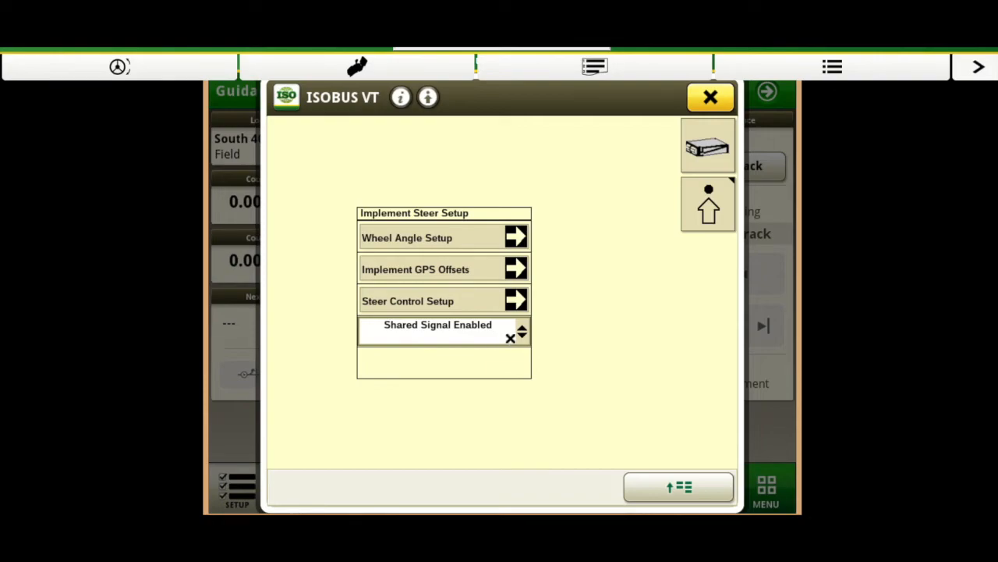
pyautogui.click(521, 330)
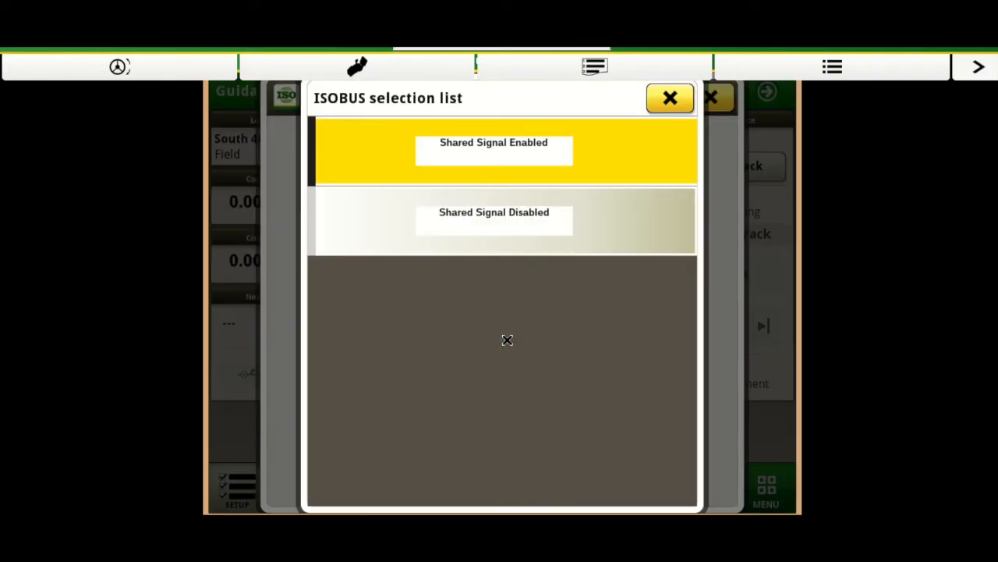
pyautogui.moveTo(571, 221)
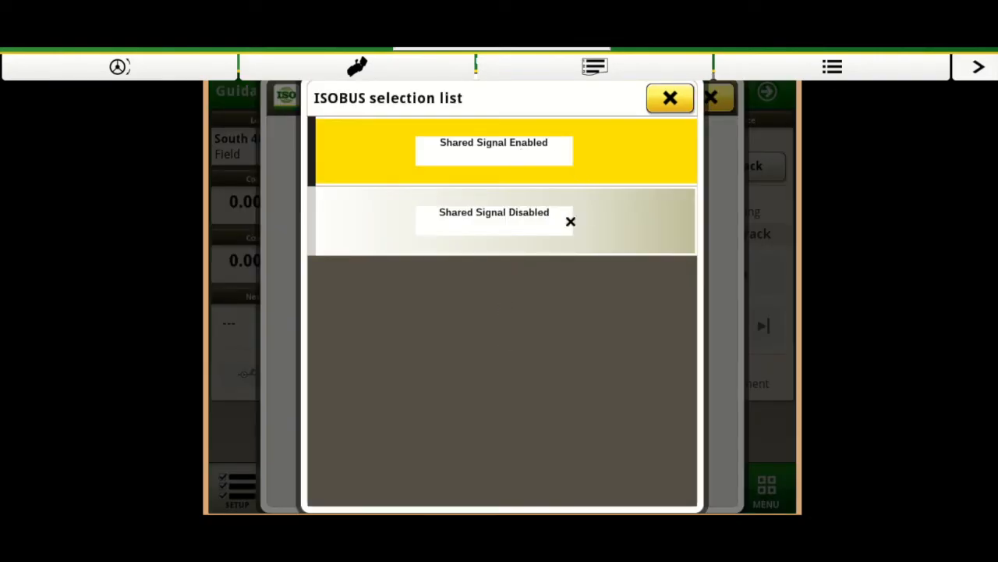
pyautogui.moveTo(587, 256)
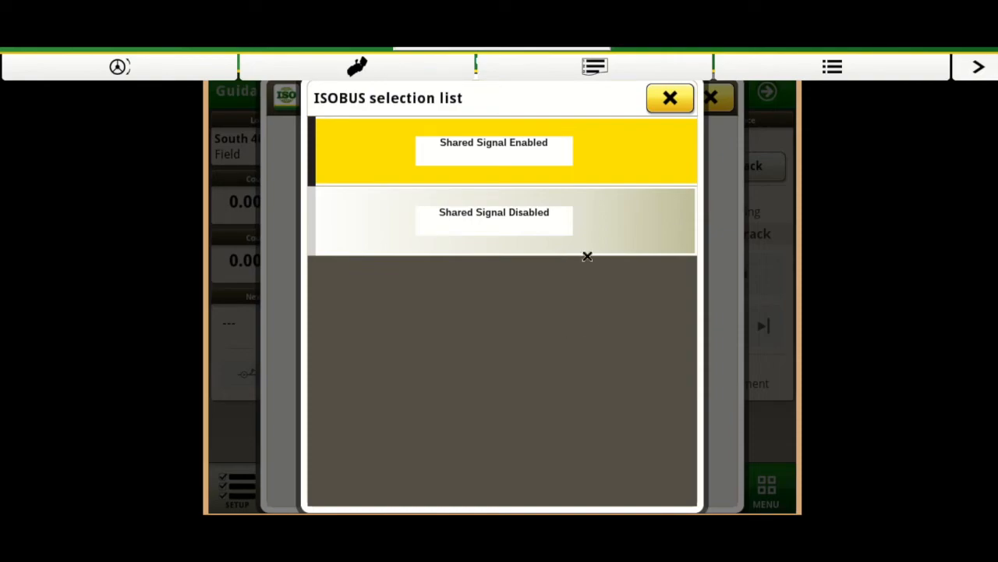
pyautogui.moveTo(574, 228)
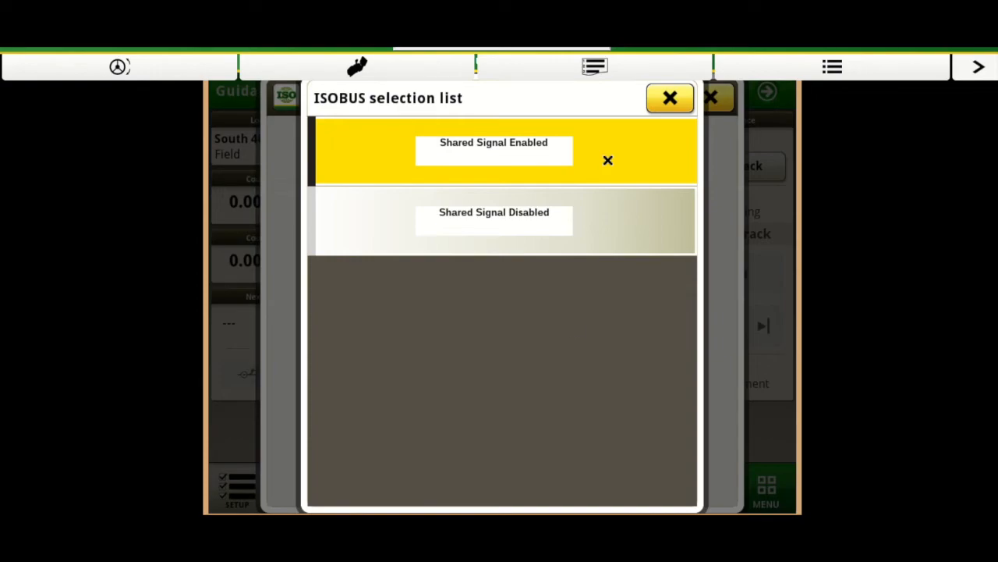
pyautogui.click(493, 141)
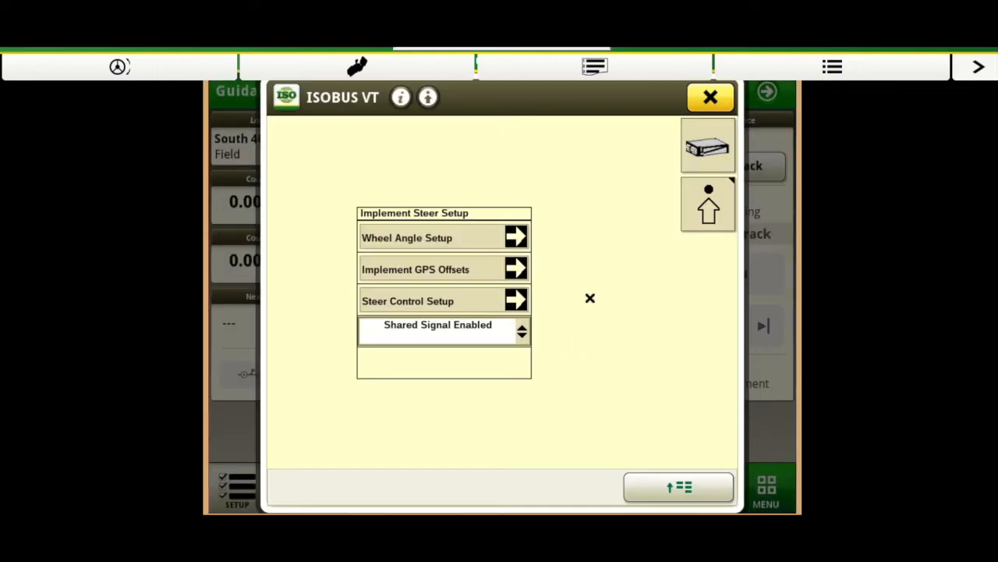
pyautogui.moveTo(621, 317)
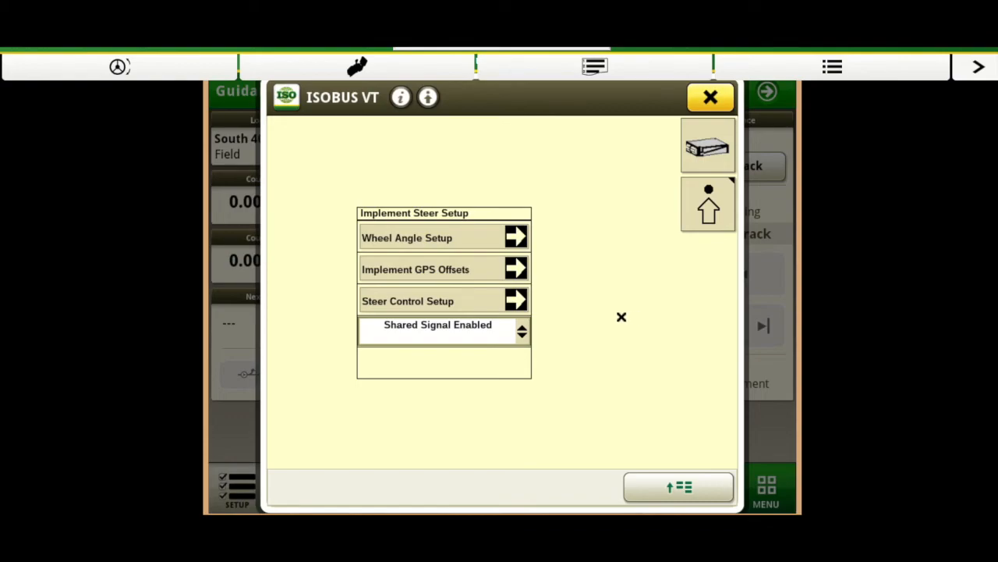
pyautogui.moveTo(440, 295)
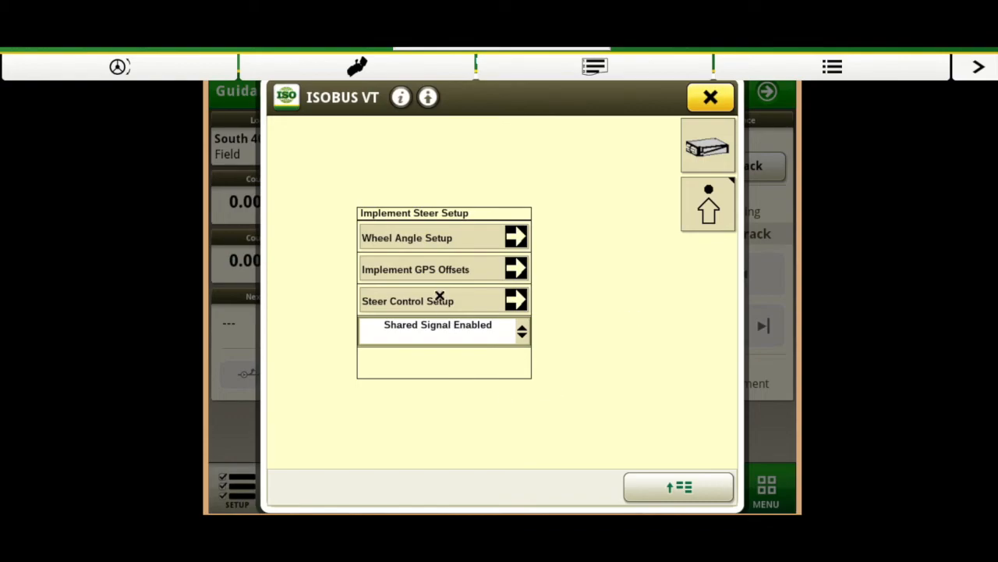
# - Show the Implement GPS Offsets: 0.0 in left, 3.9 in backward
pyautogui.click(515, 268)
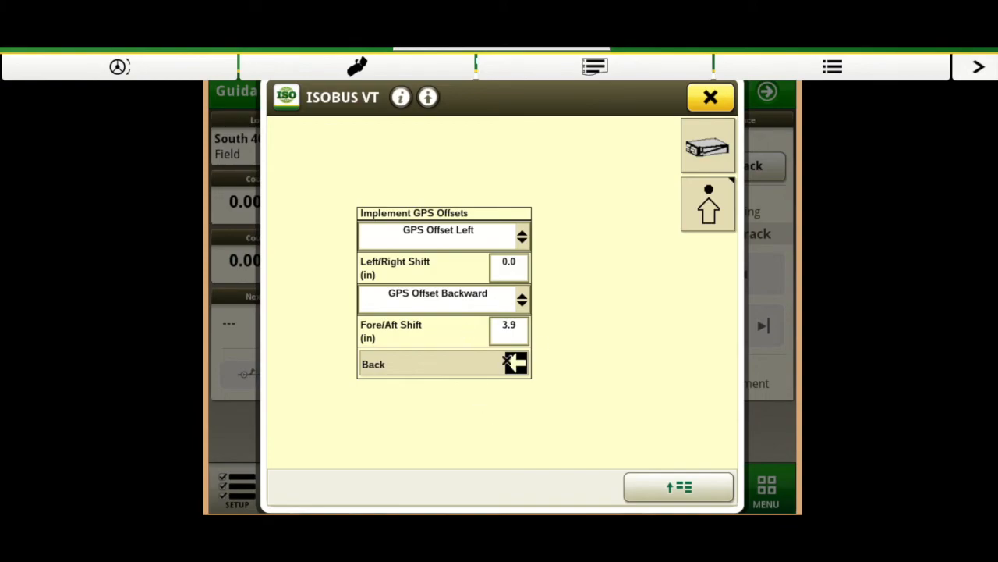
pyautogui.moveTo(438, 371)
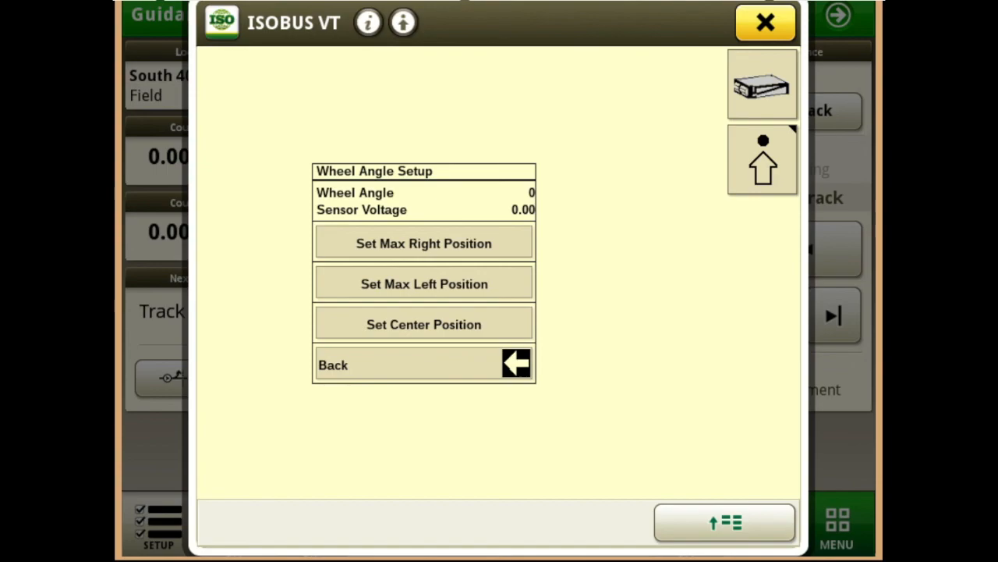
# - Close the ISOBUS VT window to return to the Guidance run page
pyautogui.click(764, 22)
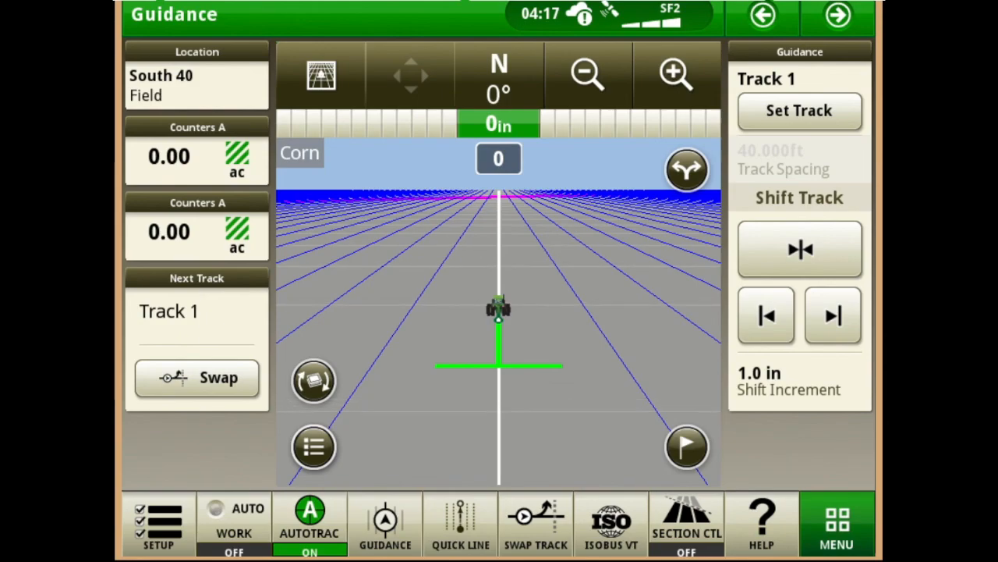
# - Reopen ISOBUS VT on SCV 1 Threshold Setup and dismiss both GPS signal alerts
pyautogui.click(612, 522)
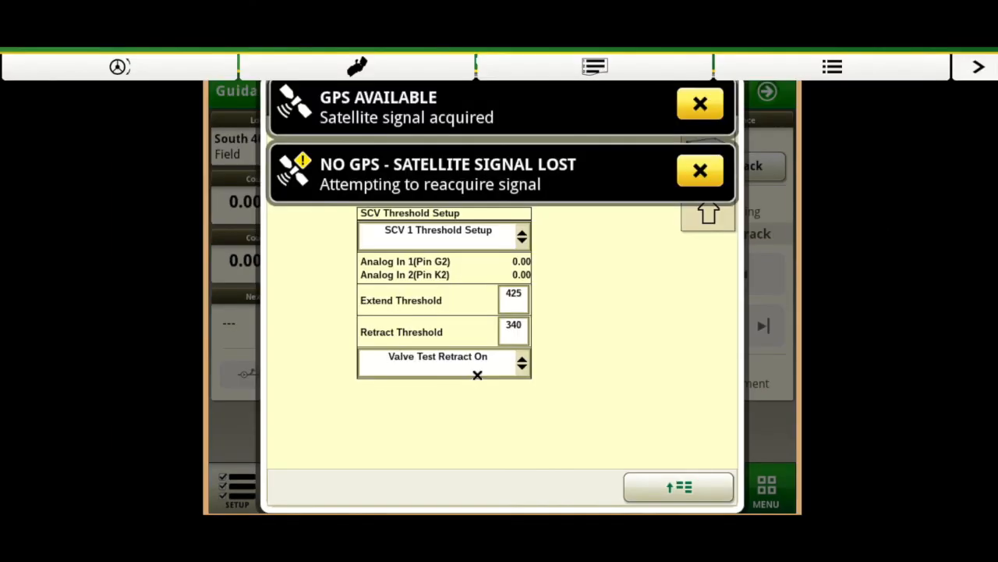
pyautogui.click(698, 170)
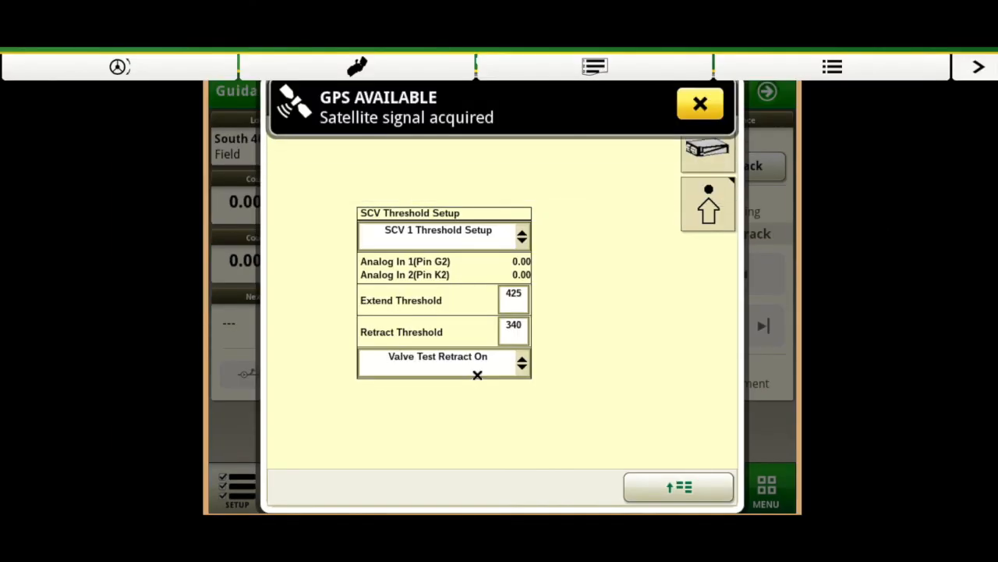
pyautogui.click(699, 103)
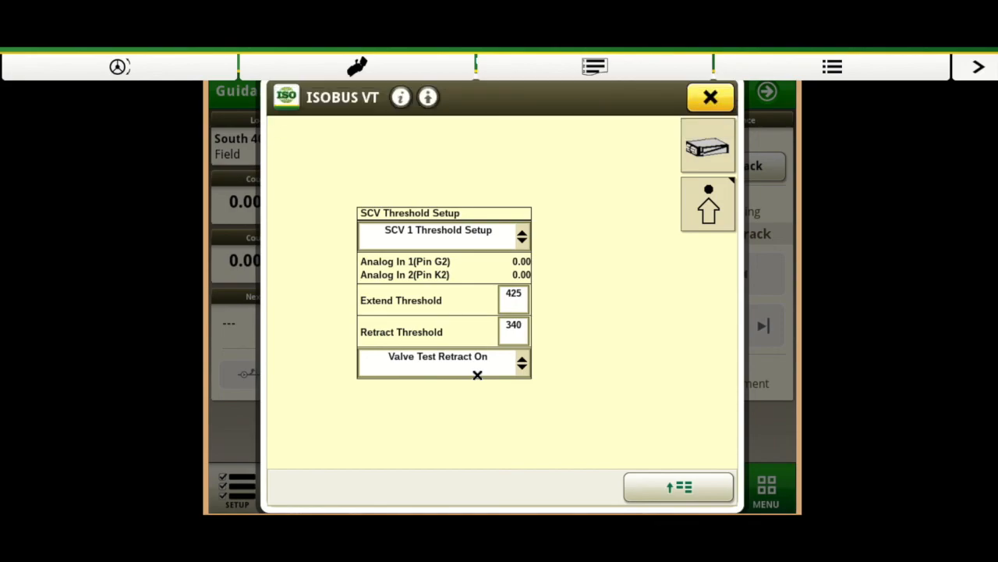